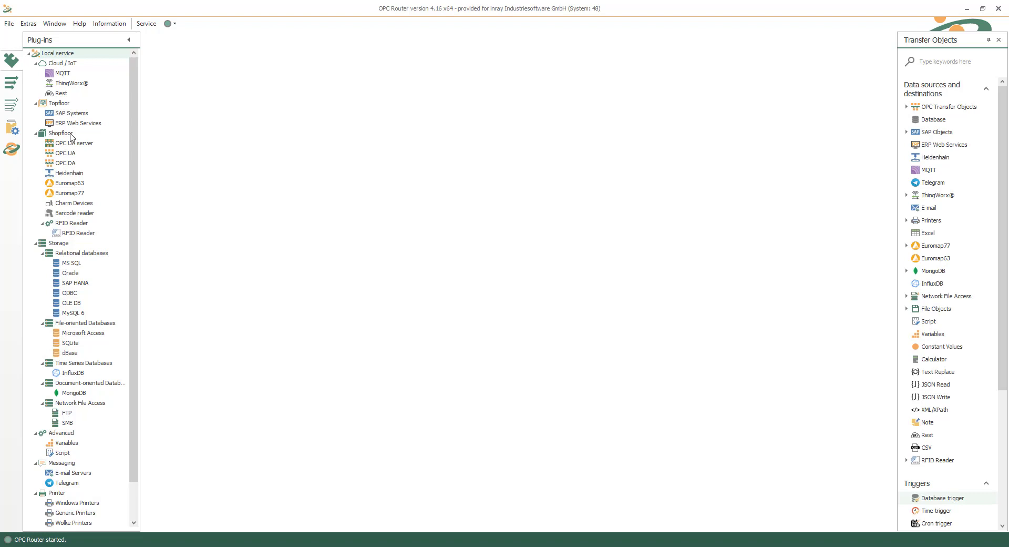
mouse_move(82, 149)
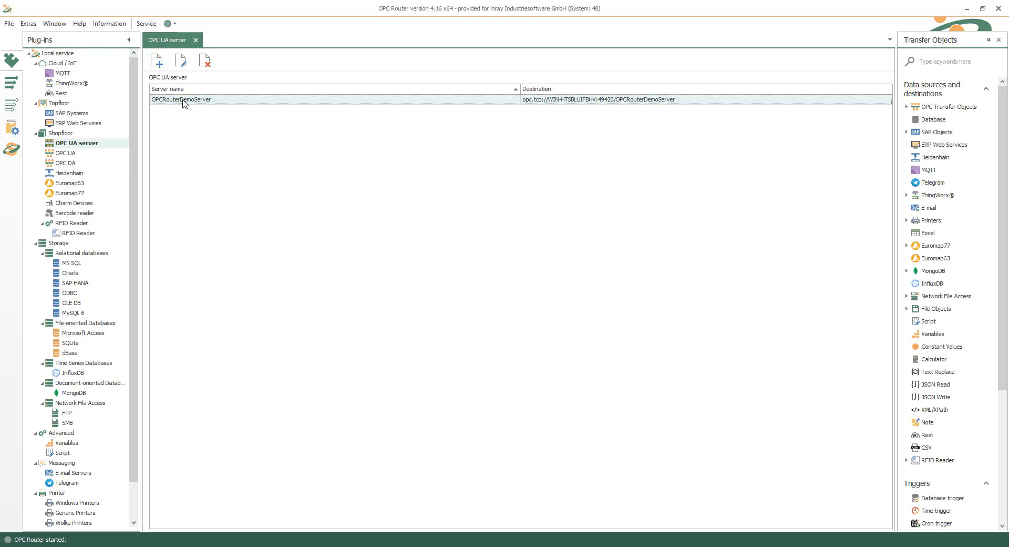
- Open the OPCRouterDemoServer settings showing its Machine1 address space
double_click(180, 99)
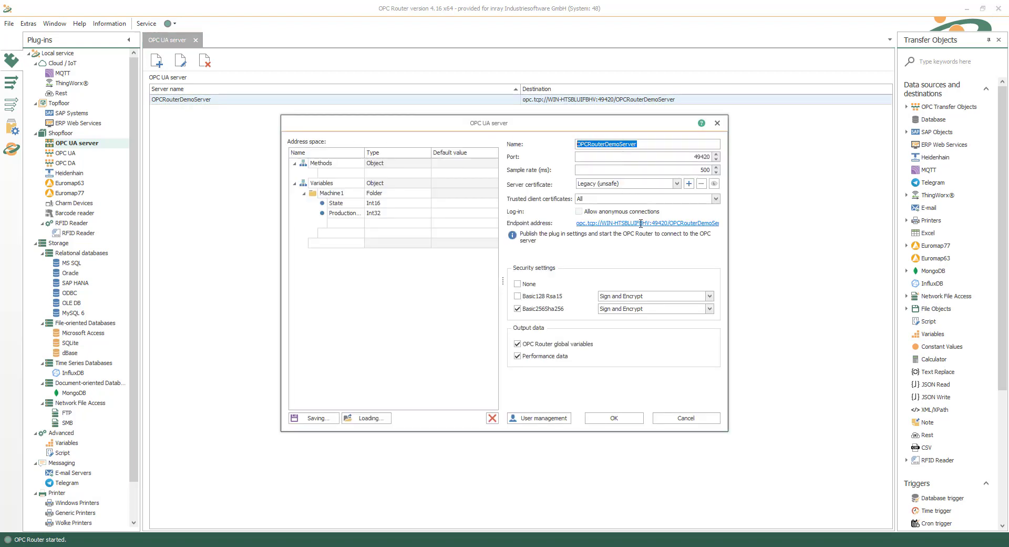
- Review the endpoint address, the OPCClient user and the Methods node, then confirm the server settings
right_click(644, 222)
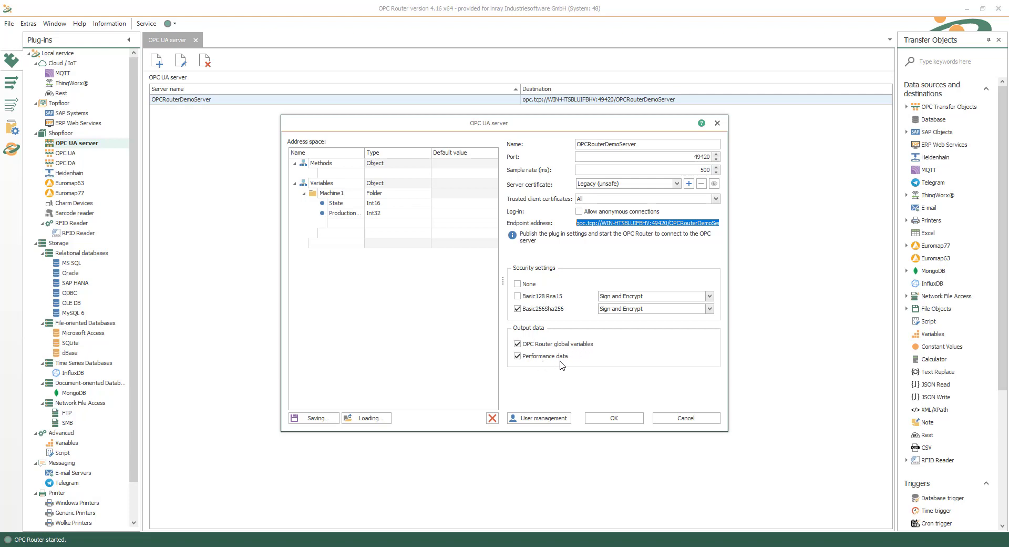
mouse_move(539, 417)
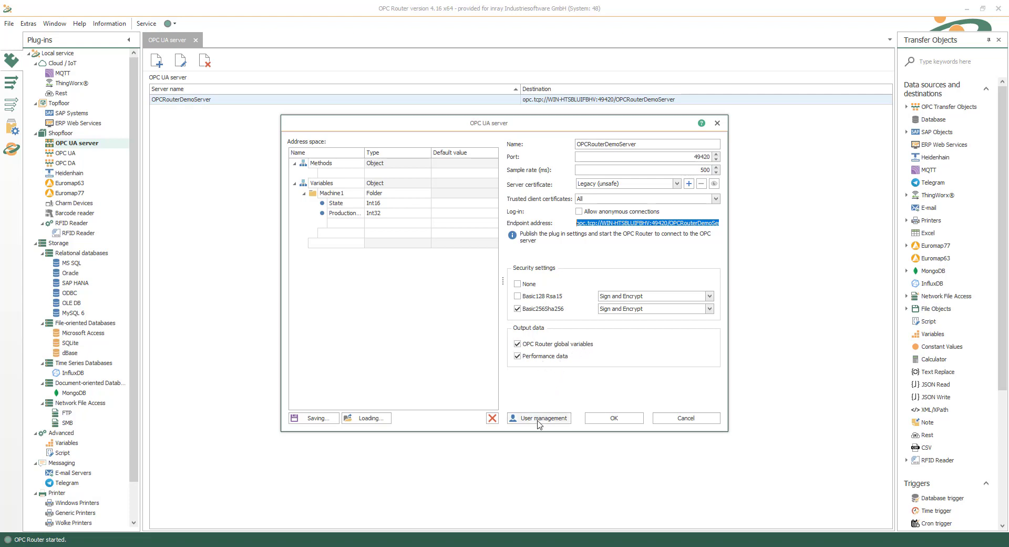
click(542, 417)
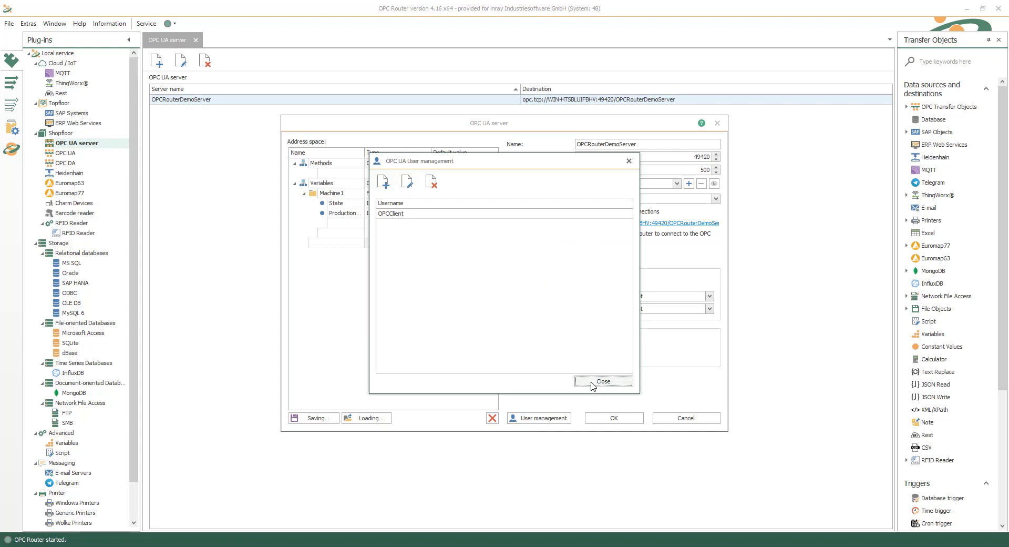
click(602, 381)
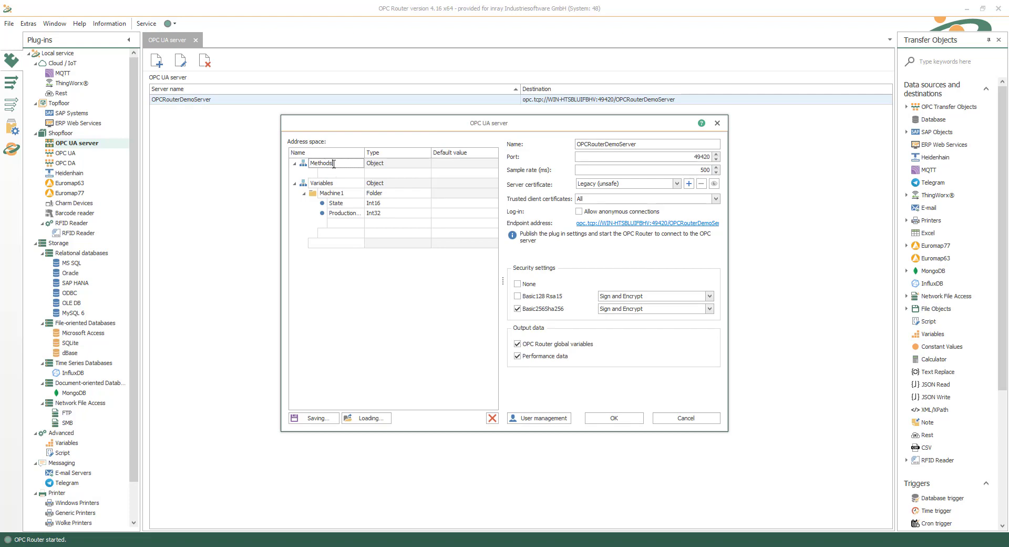
click(322, 183)
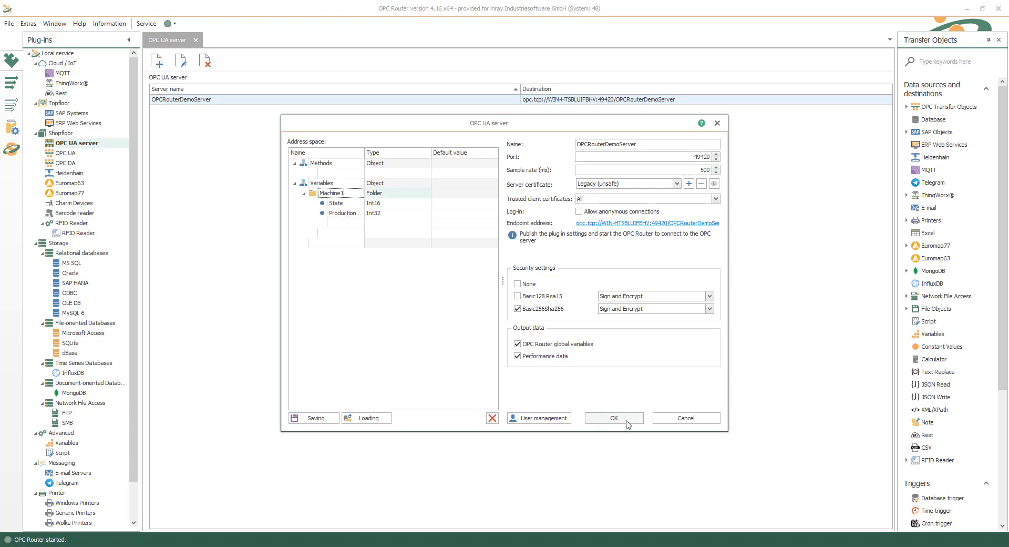
click(611, 417)
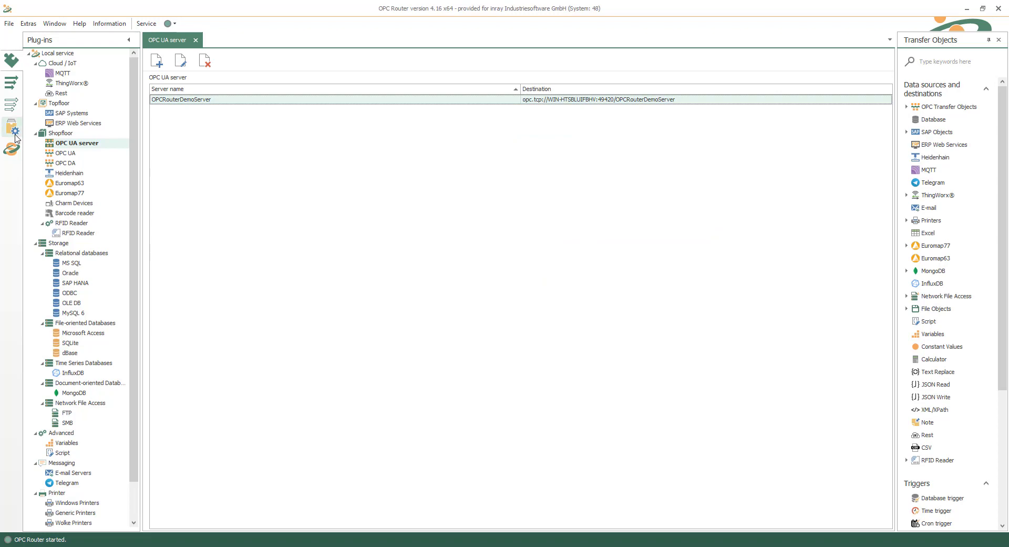
- Add the OPCRouterUA server with OPCClient credentials and trust the OPC Router 4 certificate to connect
click(11, 126)
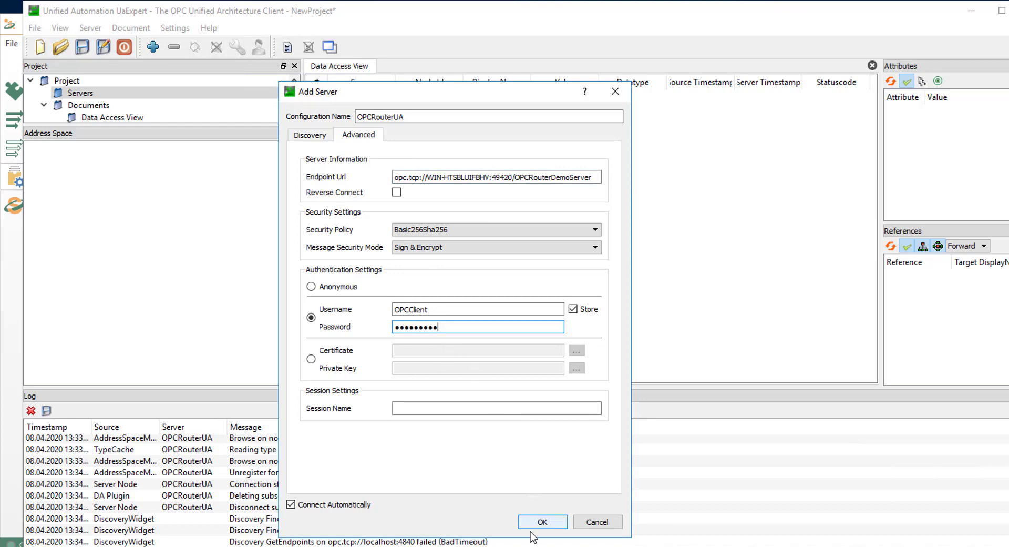
click(542, 522)
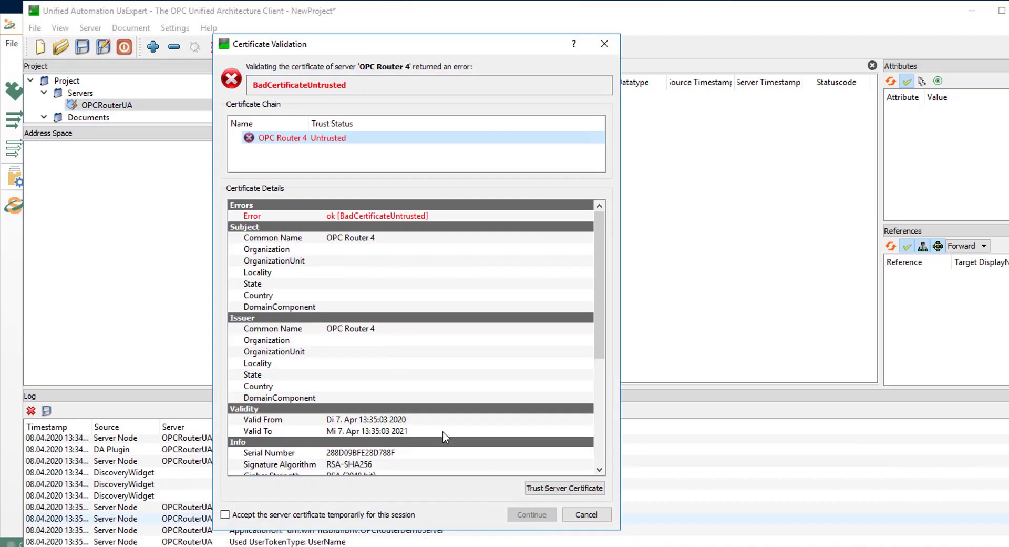
click(564, 487)
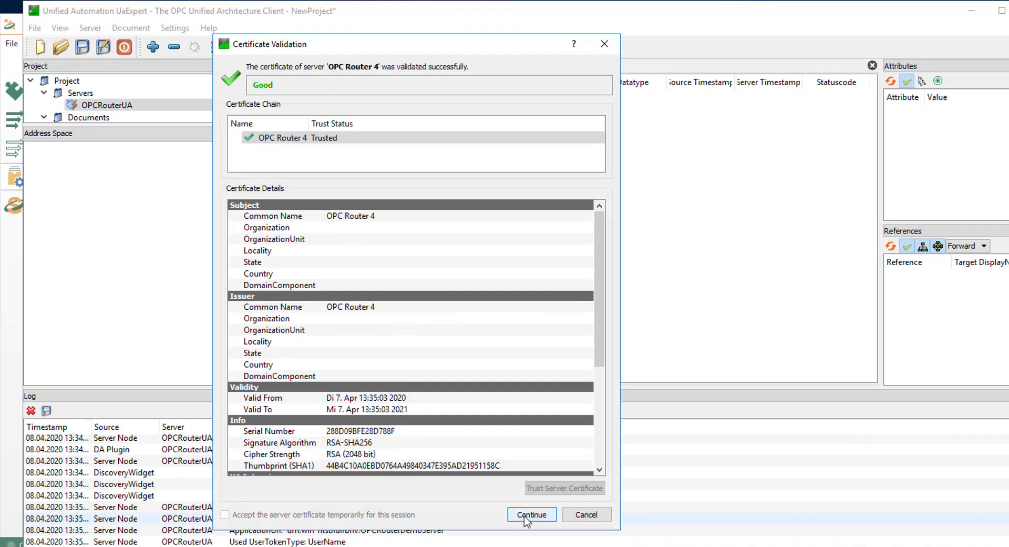
click(531, 514)
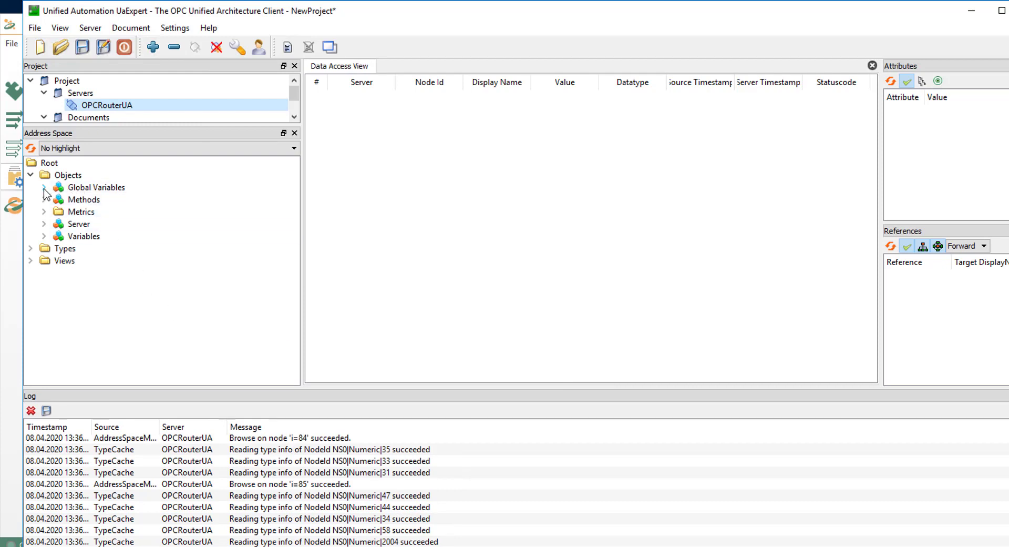
- Expand Global Variables to monitor ProductID and State, and Variables down to Machine1
click(43, 187)
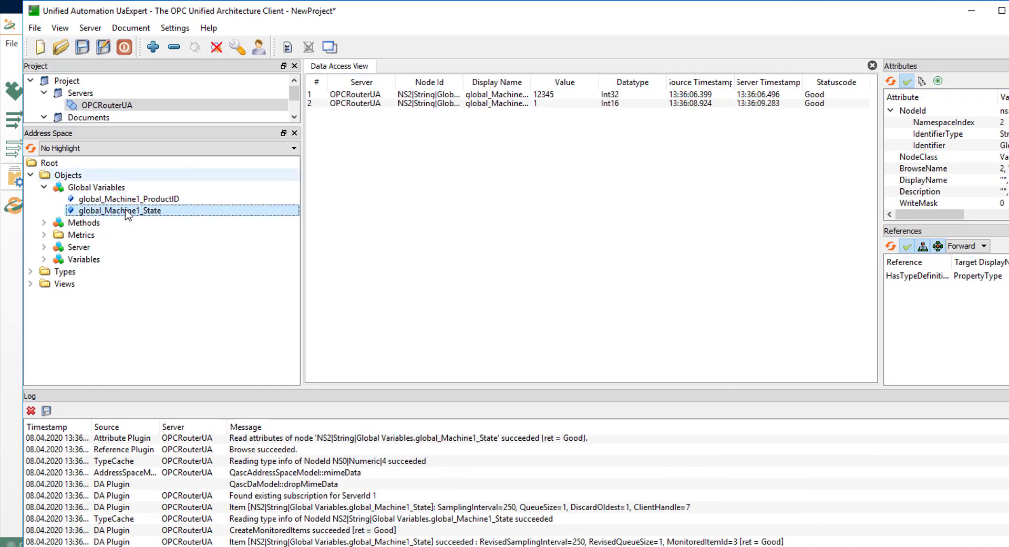
click(45, 259)
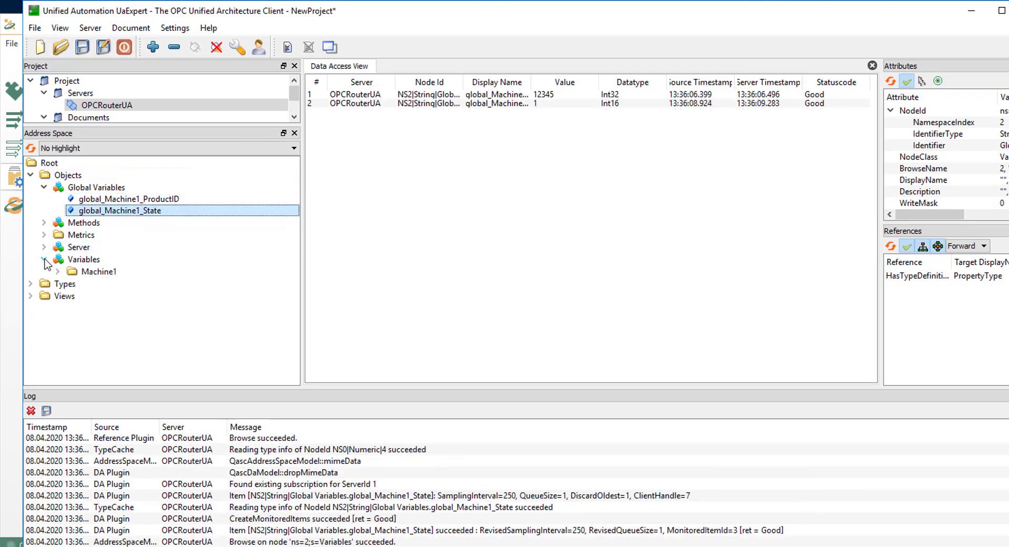
click(57, 271)
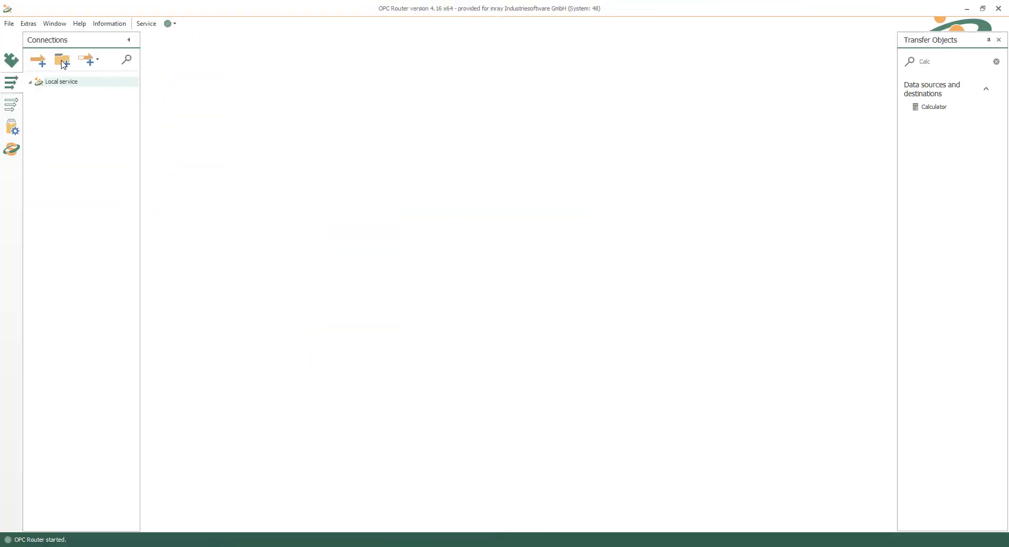
- Create the OPC UA Server folder with a new empty Factorize connection inside
click(62, 59)
text(OPC UA Server)
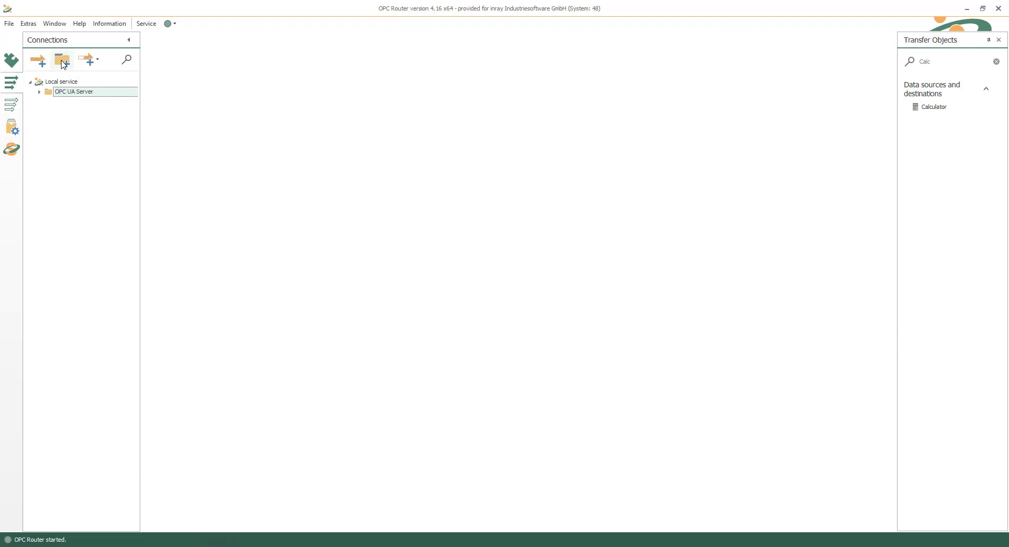
click(62, 60)
text(OPC)
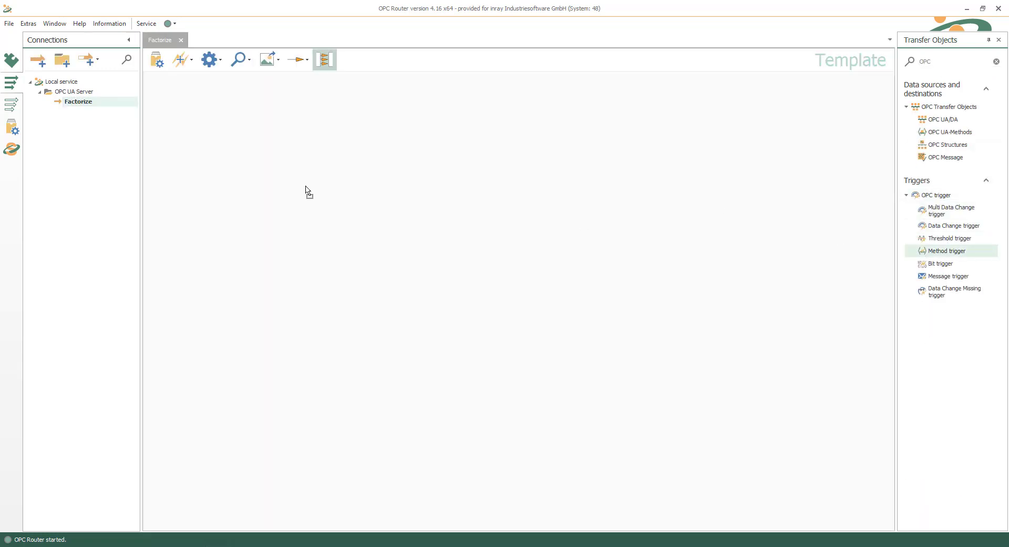
- Configure the Method trigger on OPCRouterDemoServer named Factorize with inputs i_Value, i_Factor and output o_CalcValue
double_click(946, 251)
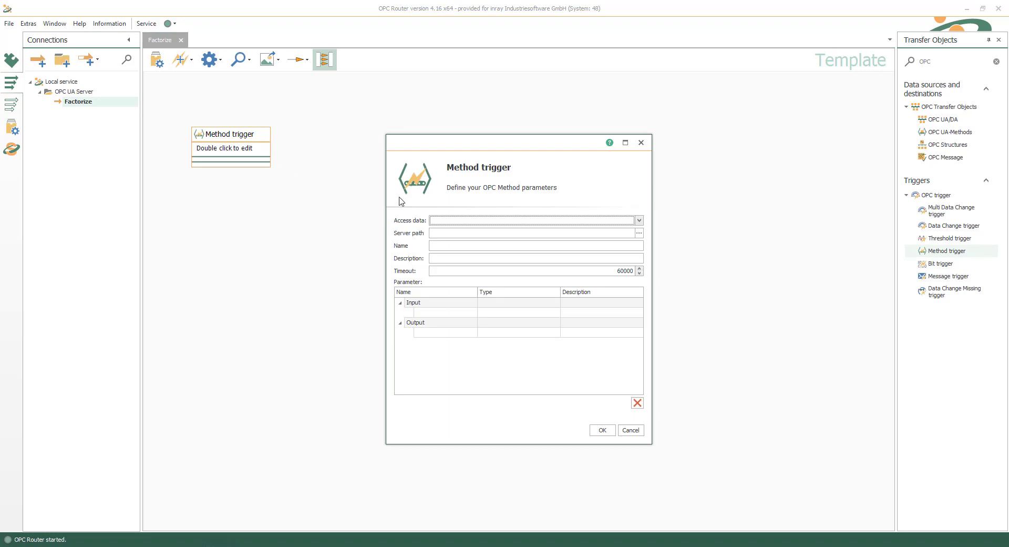
click(636, 221)
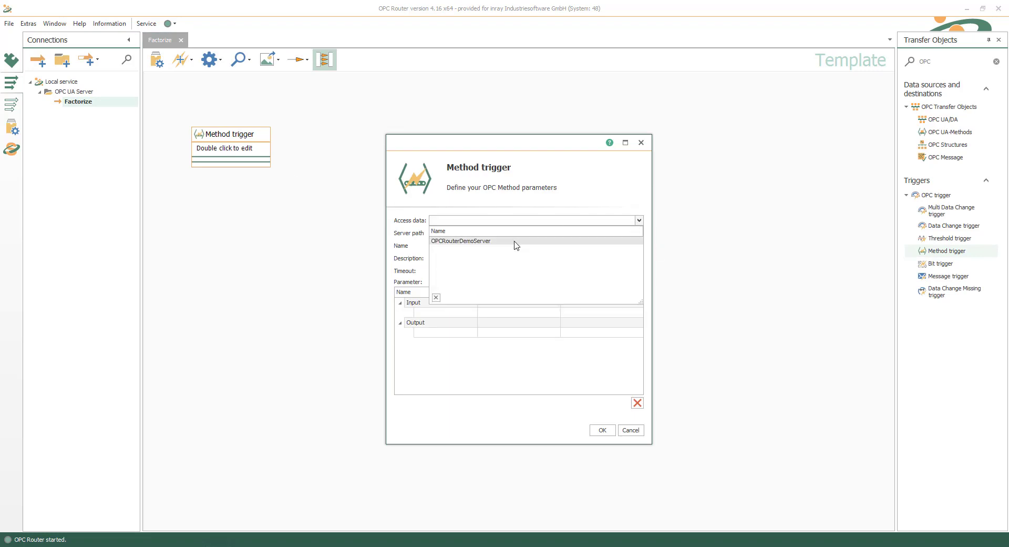
click(460, 240)
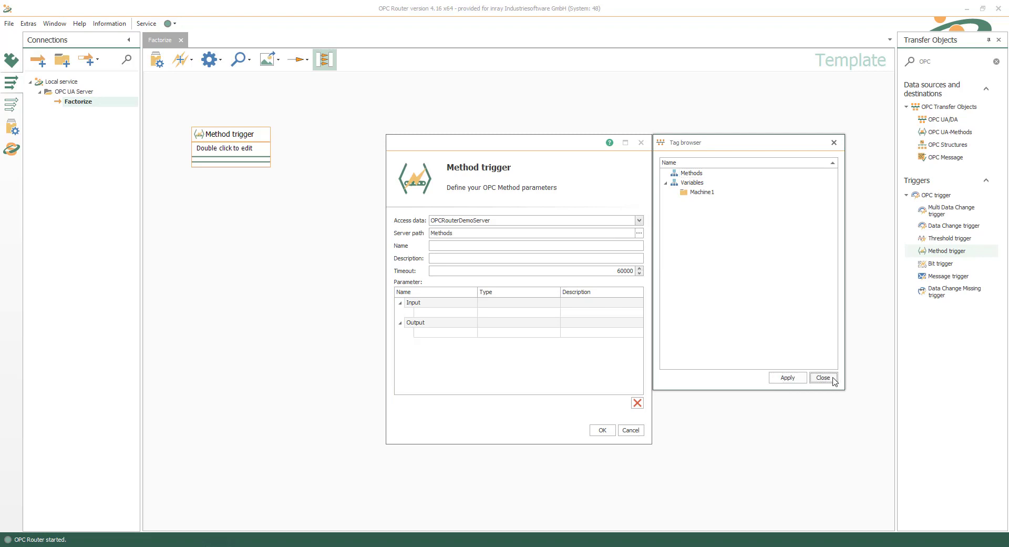
text(Fa)
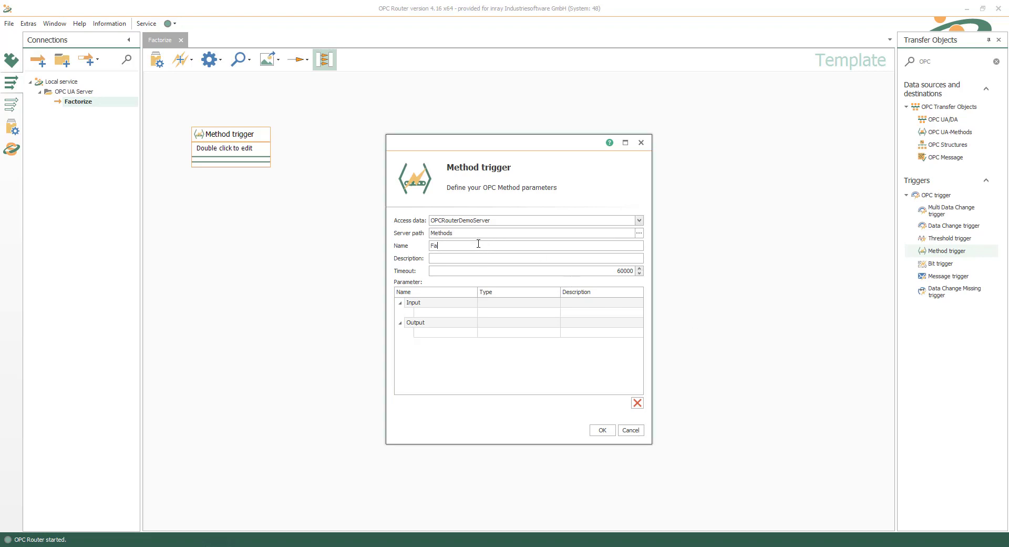
text(ctorize)
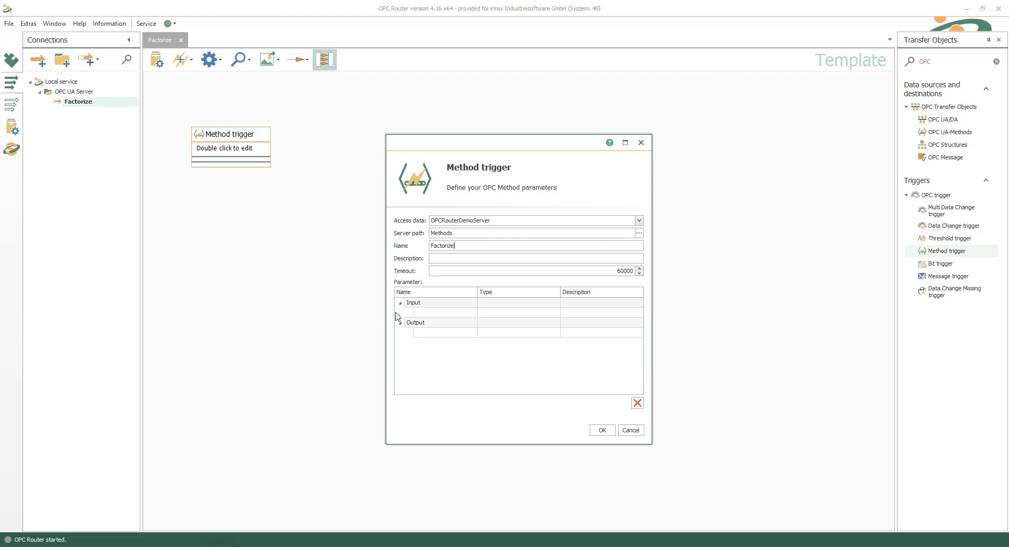
text(i_Value)
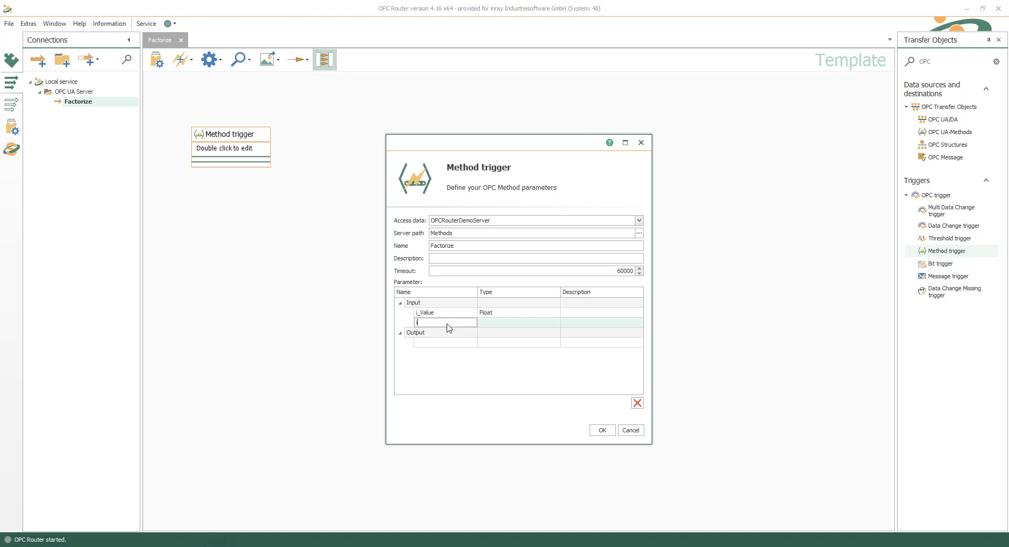
text(i_Factor)
click(446, 342)
text(o_CalcValue)
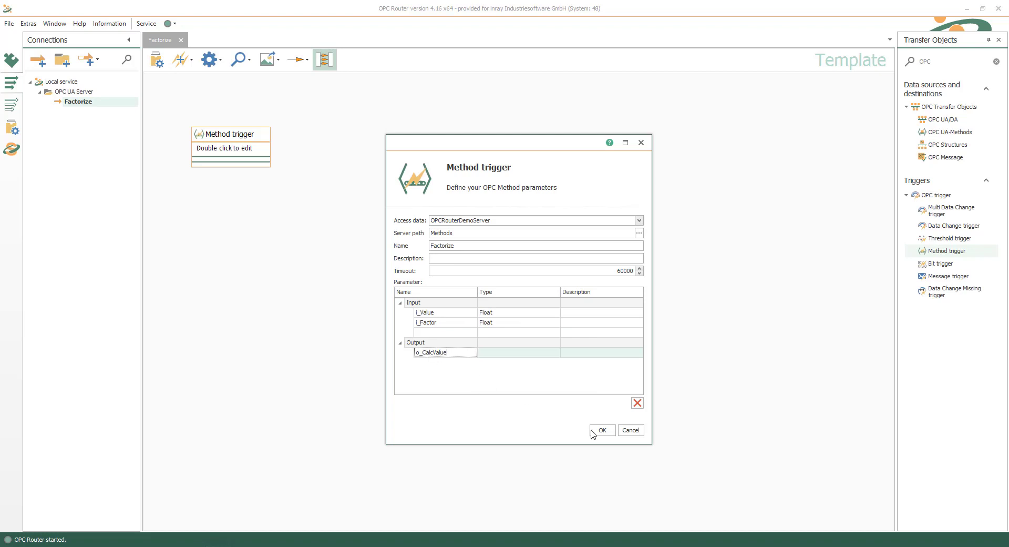
click(600, 429)
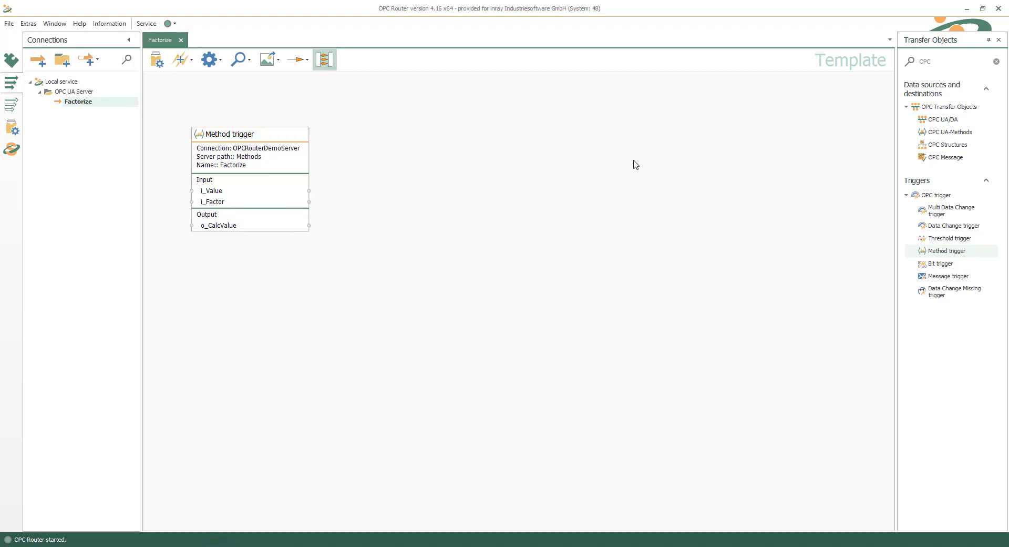
- Place a Calculator with placeholders Value, Factor and formula Value*Factor, and link i_Value to Value
text(Calc)
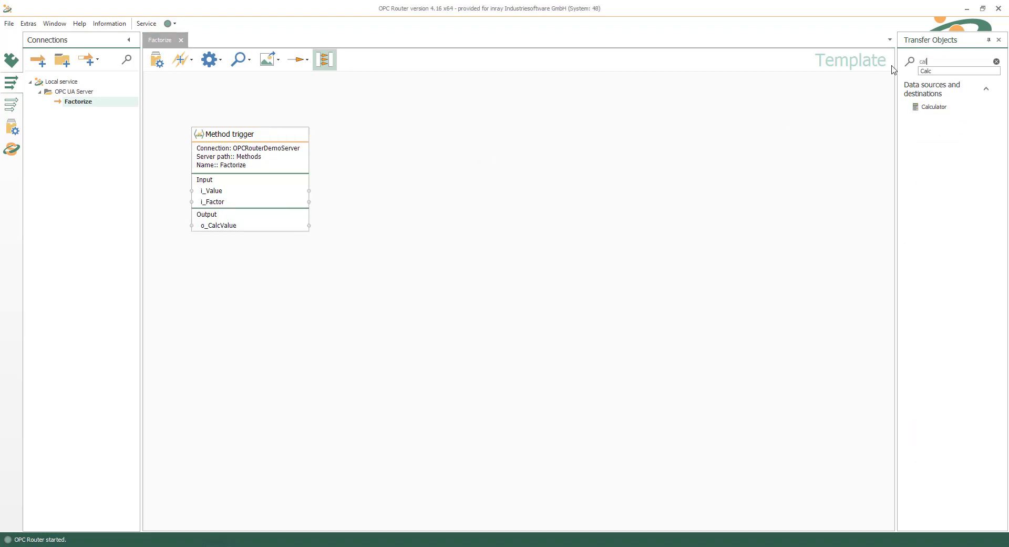
drag(932, 107, 414, 189)
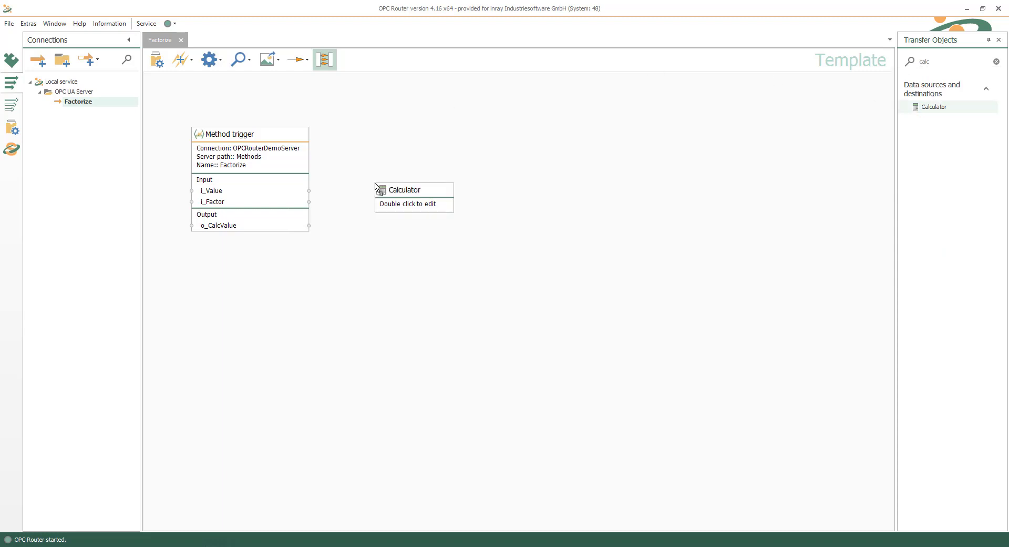
double_click(413, 197)
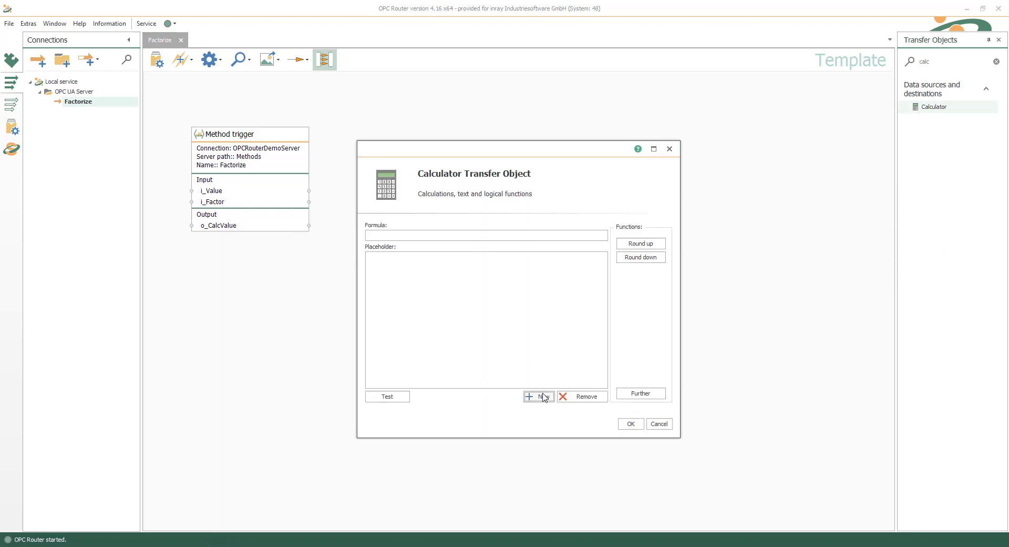
click(539, 395)
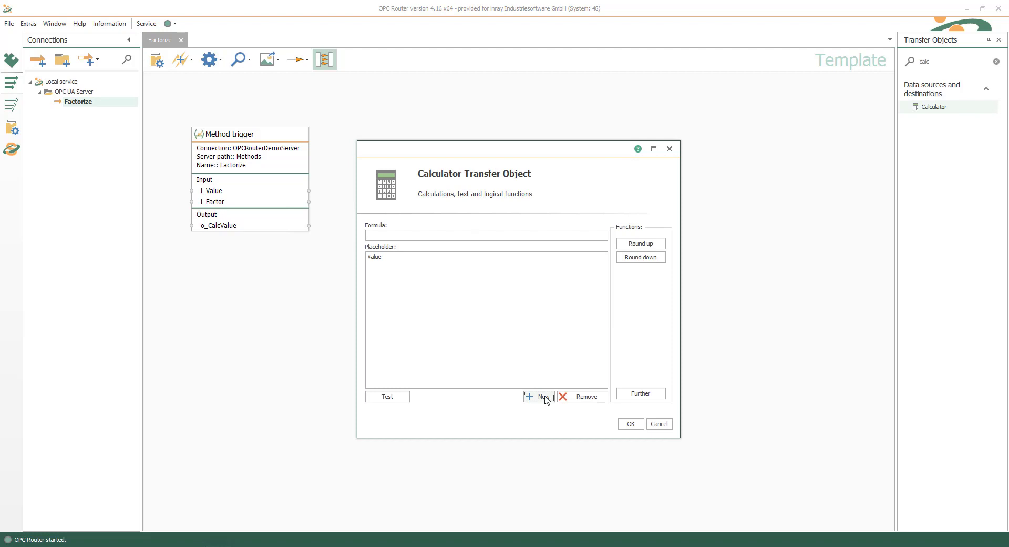
click(539, 396)
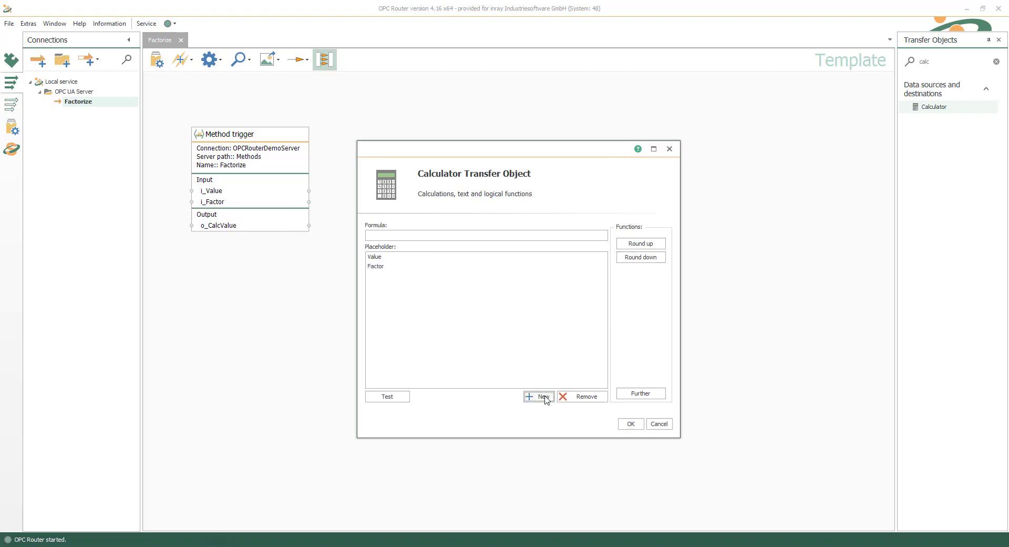
text(Value*Factor)
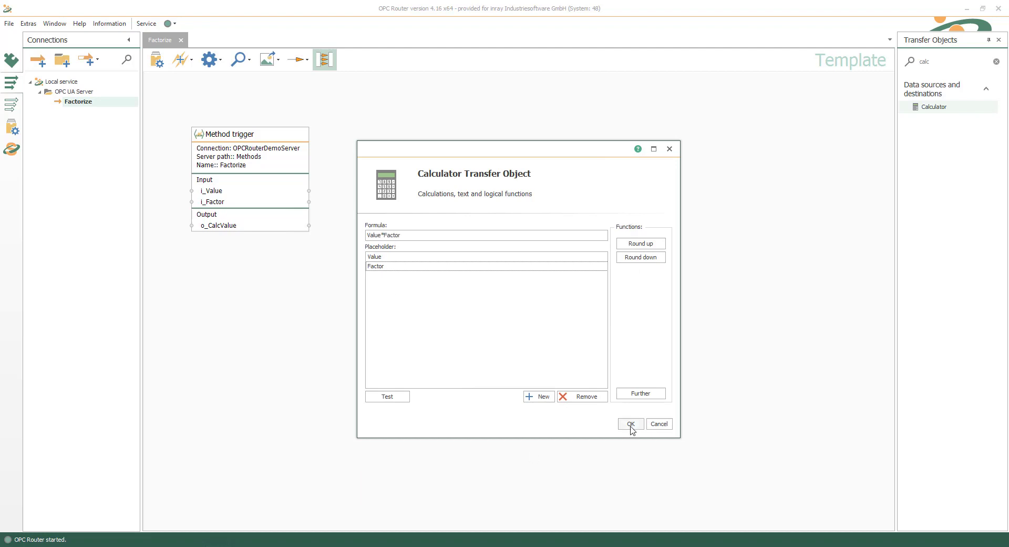
click(629, 424)
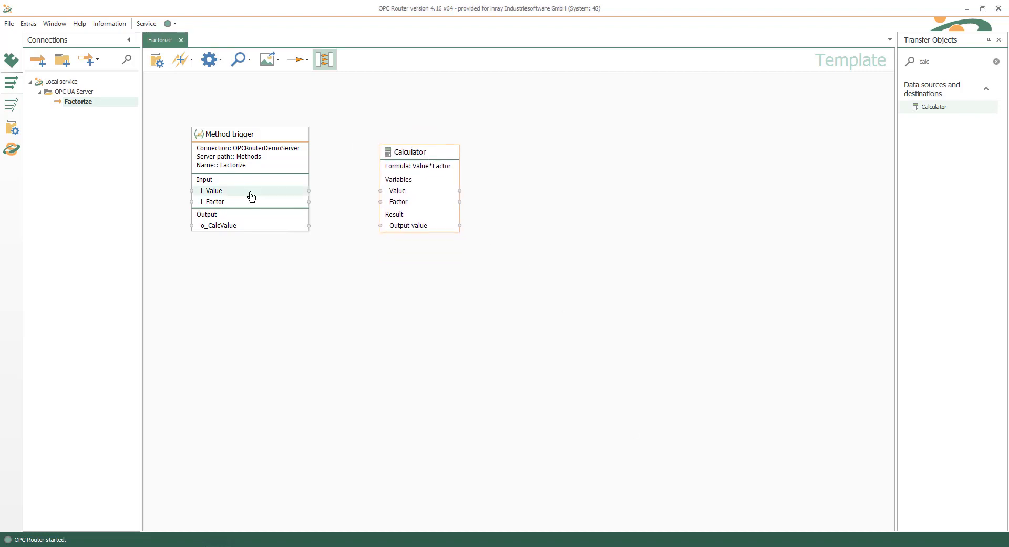
drag(309, 191, 379, 191)
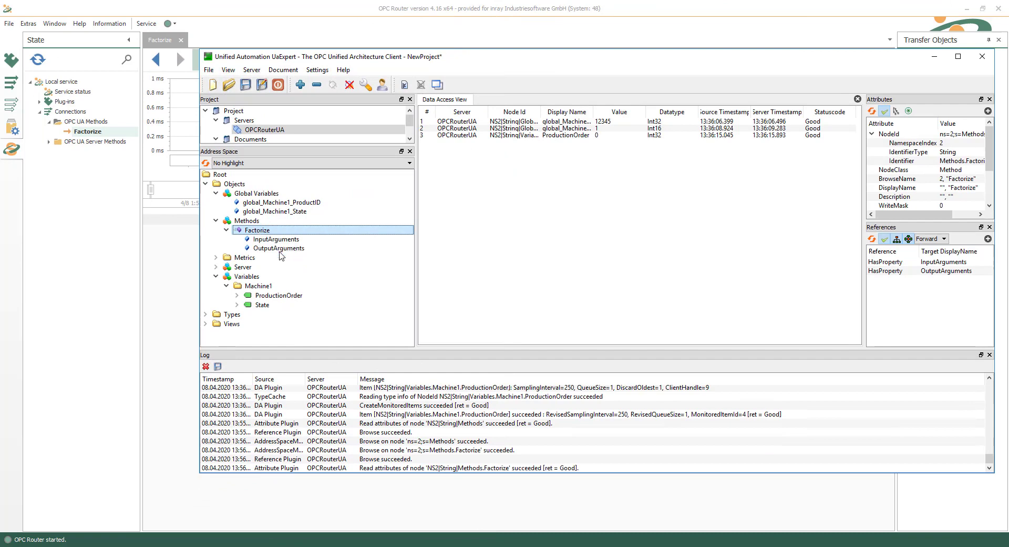
- Call the Factorize method with 237 and 0.1, returning 23.7 successfully
double_click(255, 230)
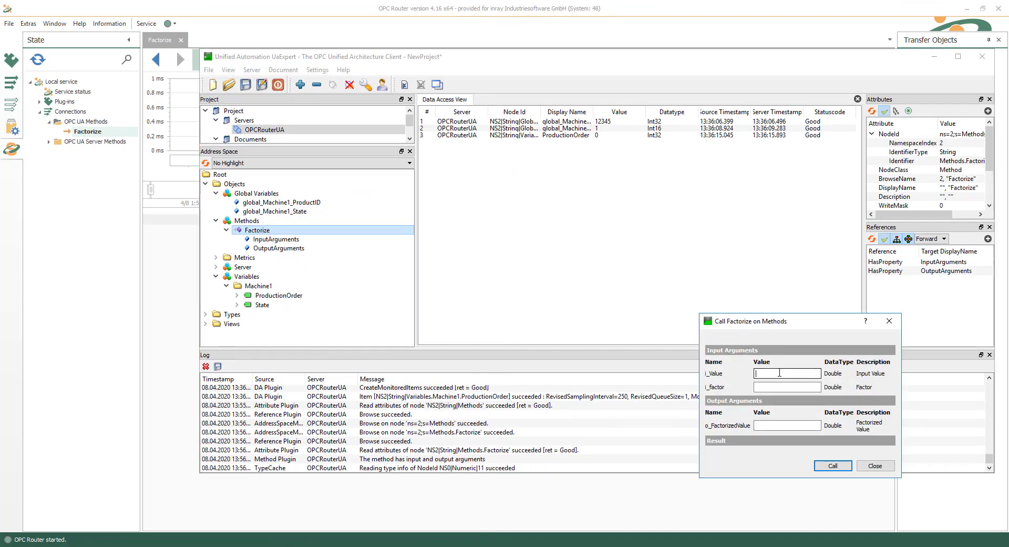
text(237)
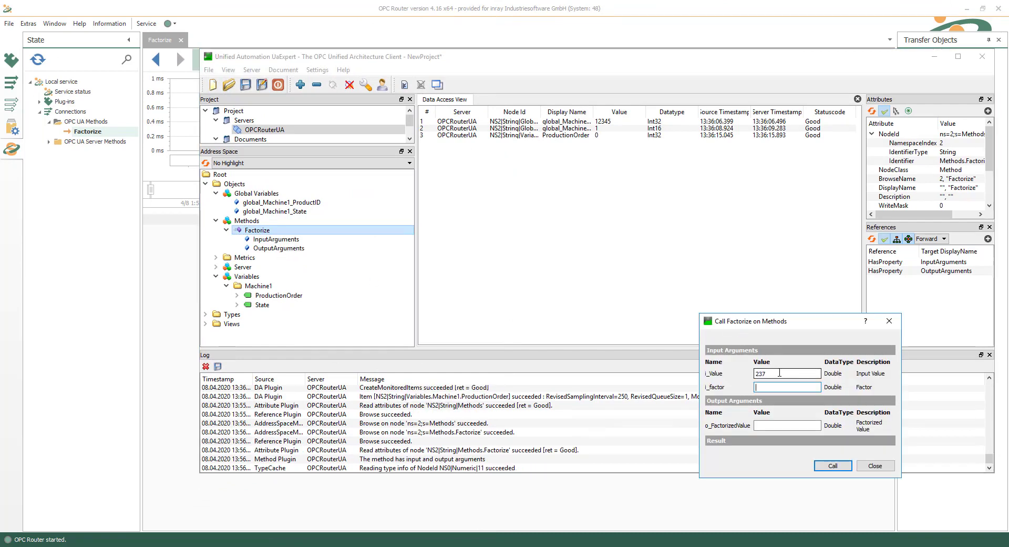
click(832, 466)
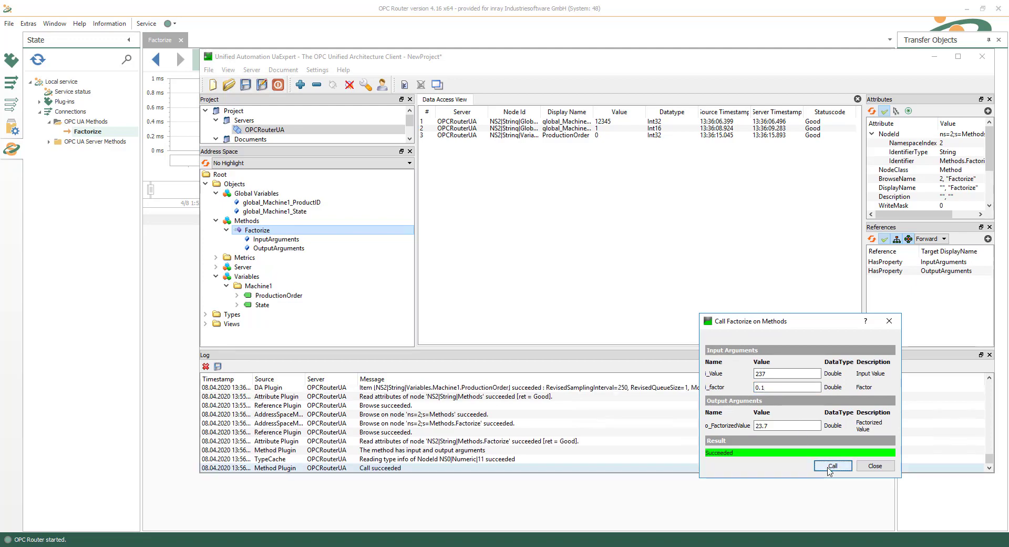